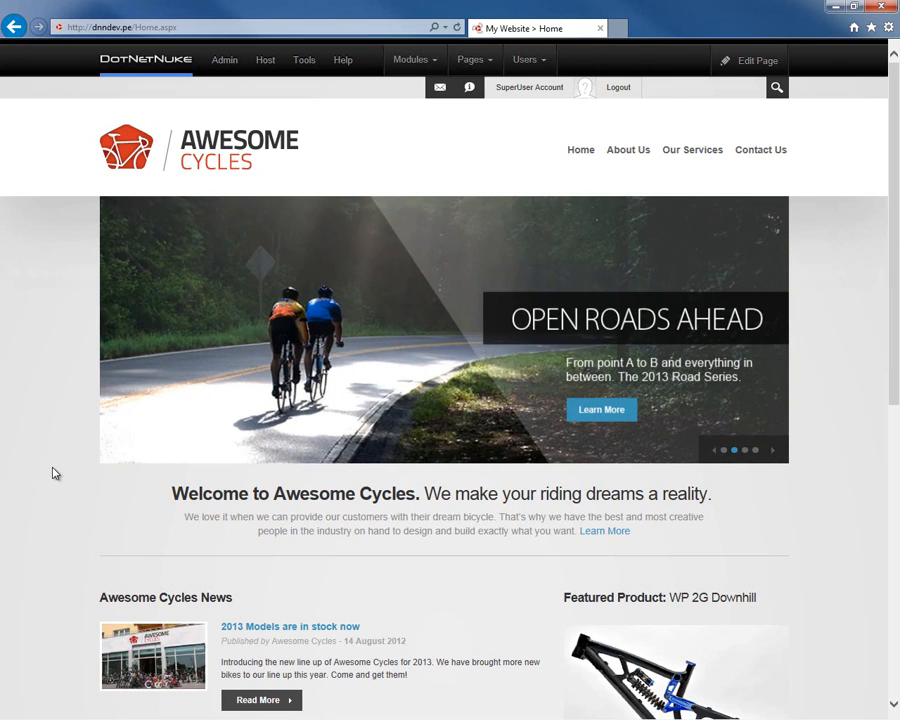
mouse_move(51, 485)
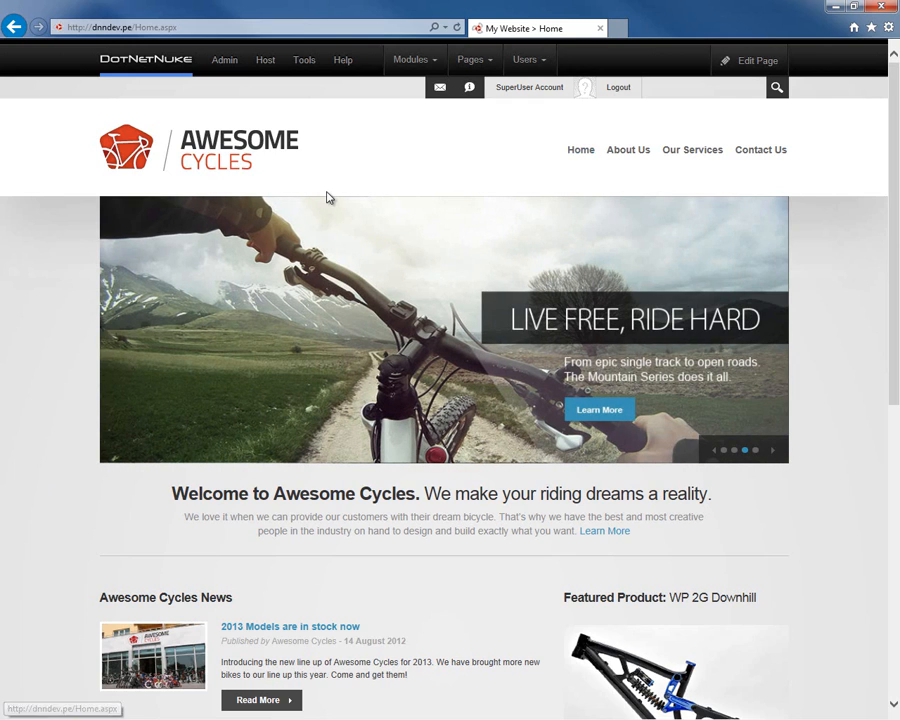
mouse_move(362, 185)
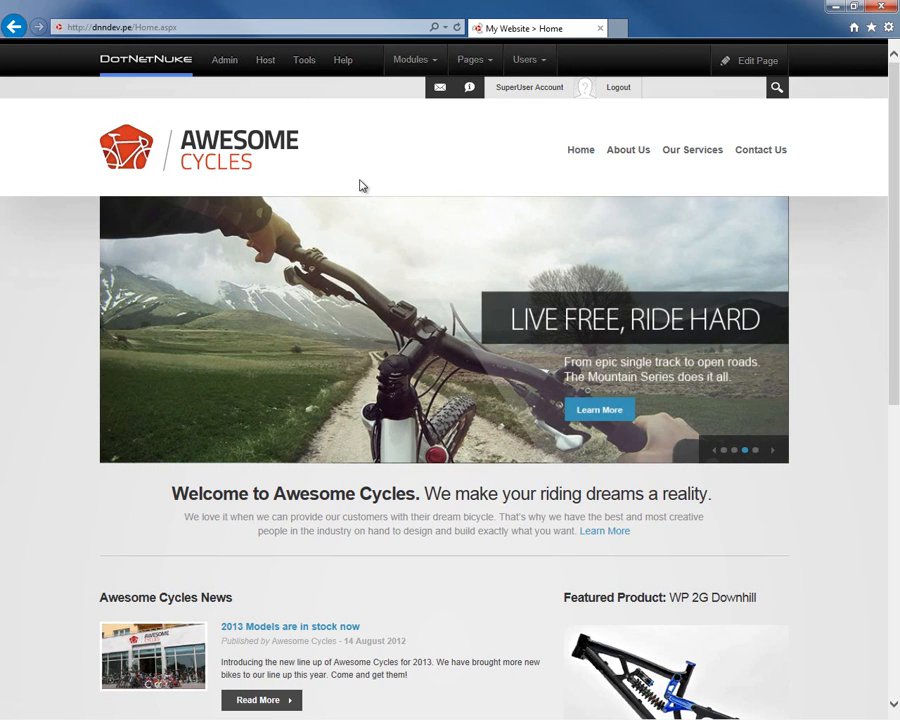
mouse_move(351, 173)
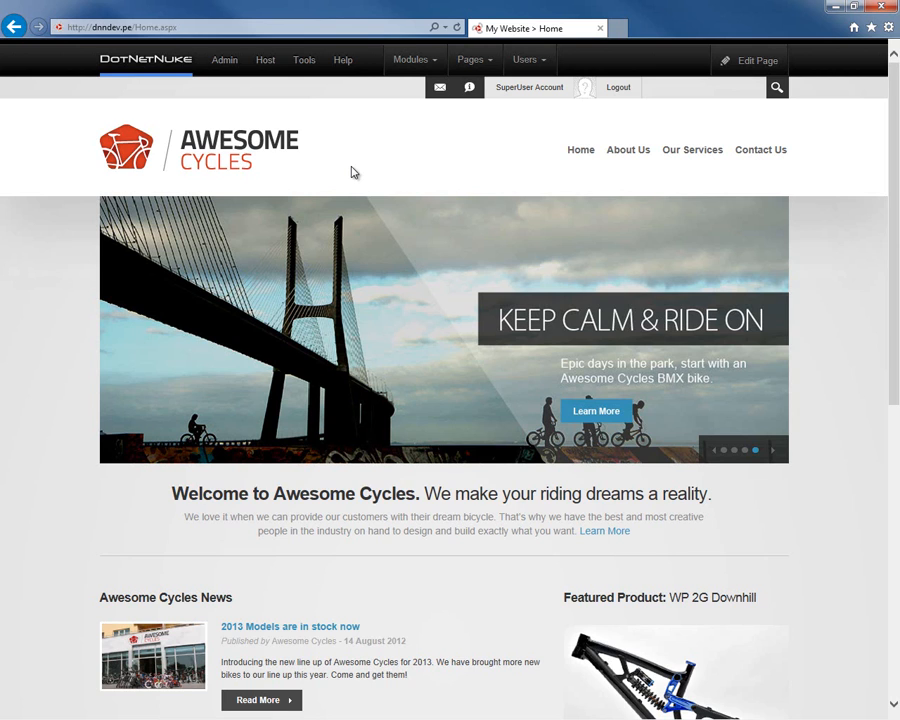
mouse_move(360, 148)
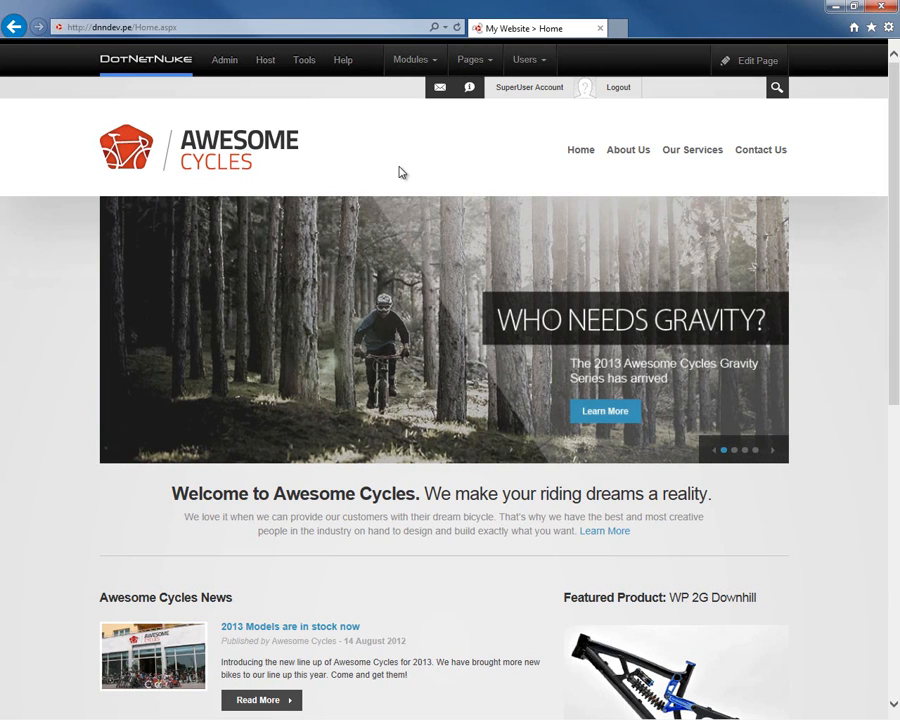
Open the Modules menu in the control bar on the Awesome Cycles home page
left_click(411, 59)
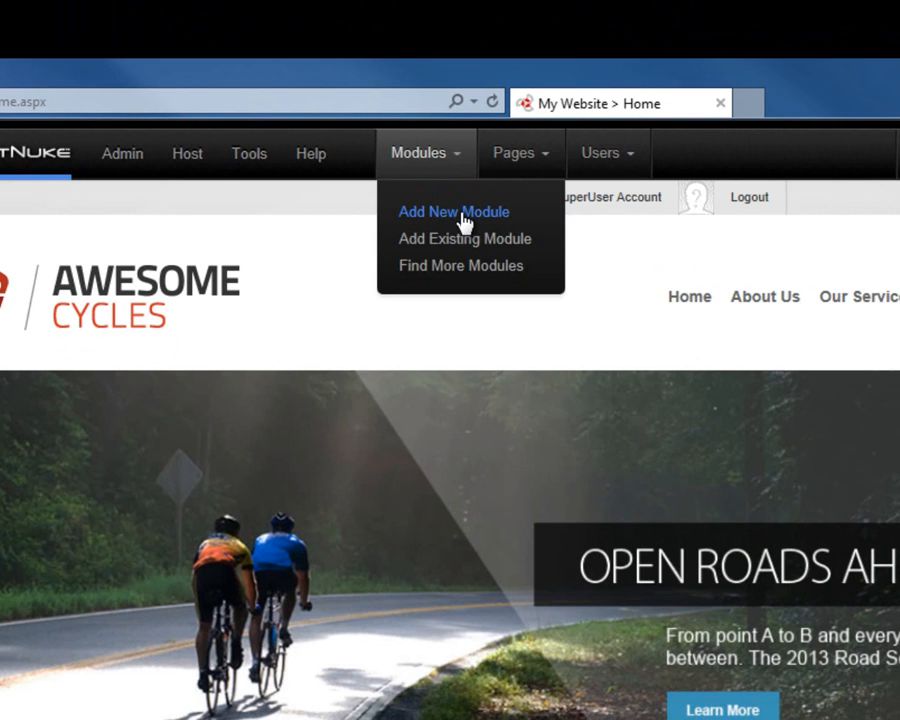
mouse_move(463, 239)
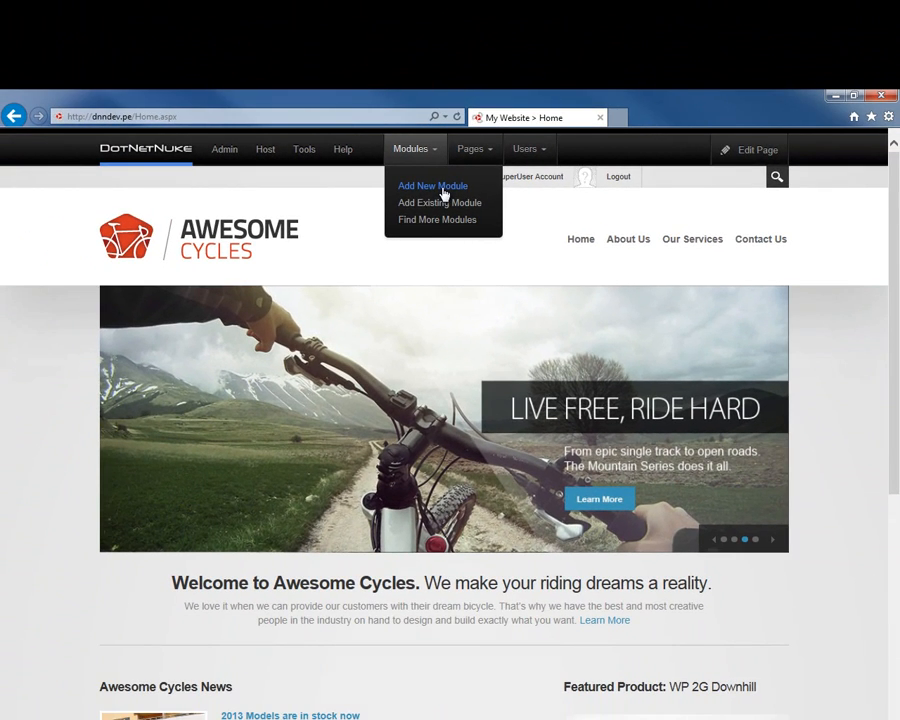
Choose Add New Module to show the module gallery containing HTML Pro
left_click(432, 185)
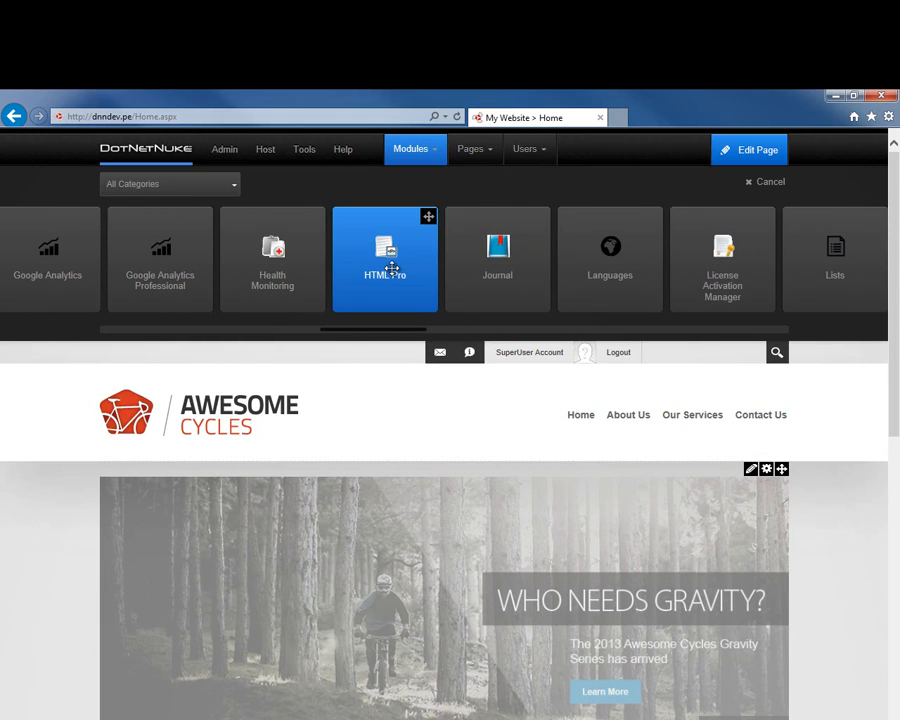
mouse_move(388, 247)
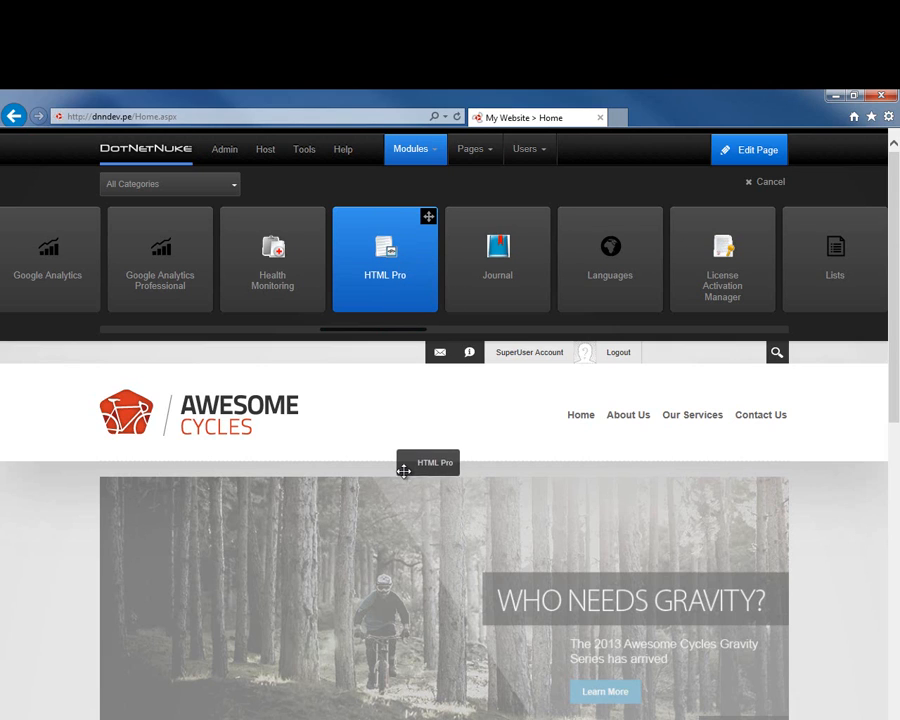
Drop an HTML Pro module into the pane above the banner slider
left_click_drag(385, 258, 428, 490)
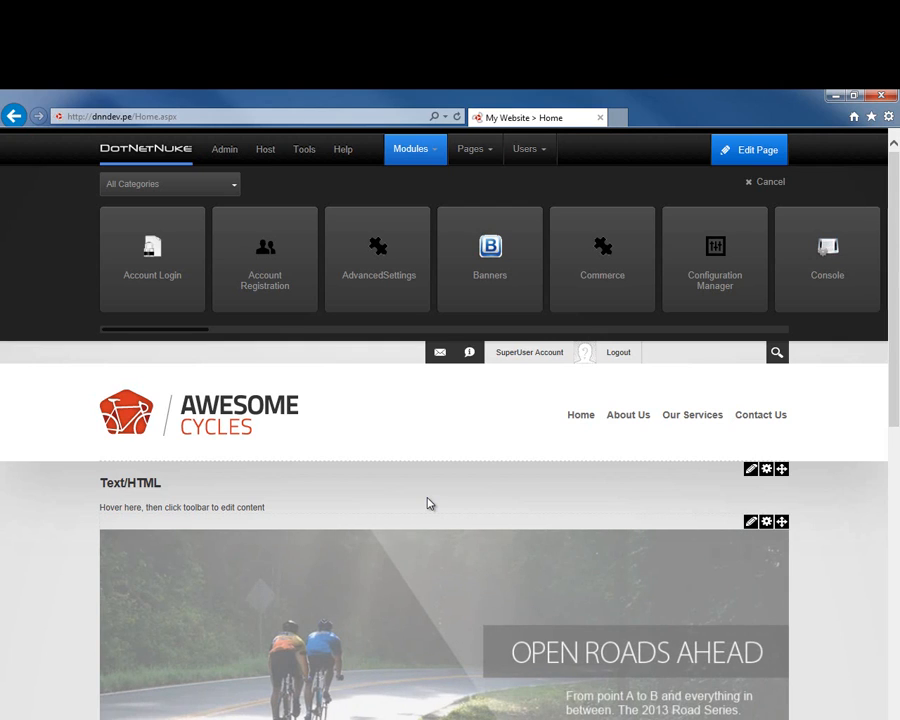
mouse_move(558, 492)
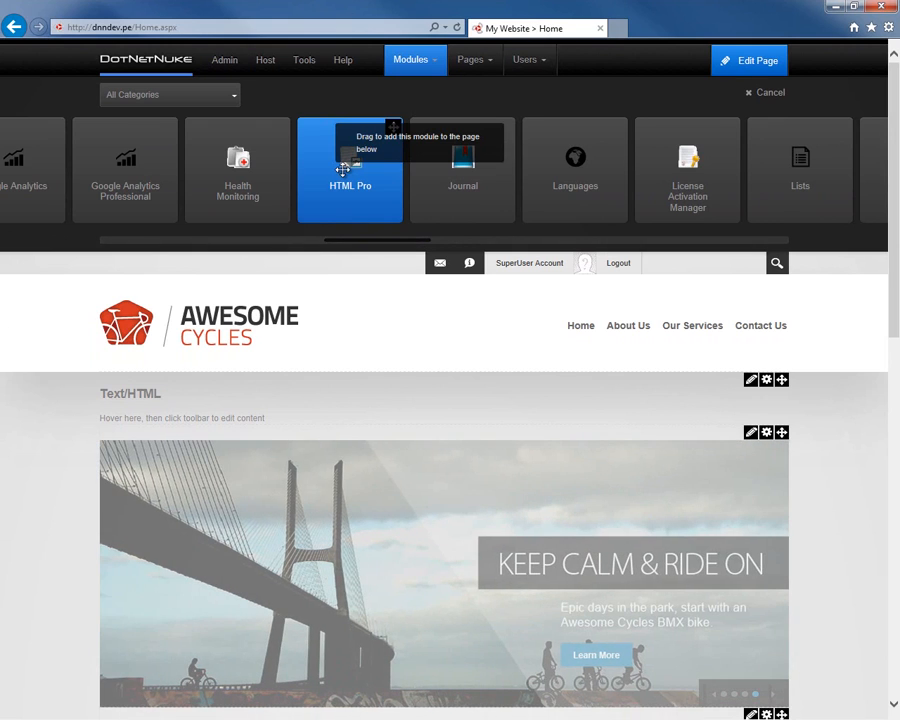
Add HTML Pro to a pane via the Add to… list, landing below Awesome Cycles News
left_click(393, 128)
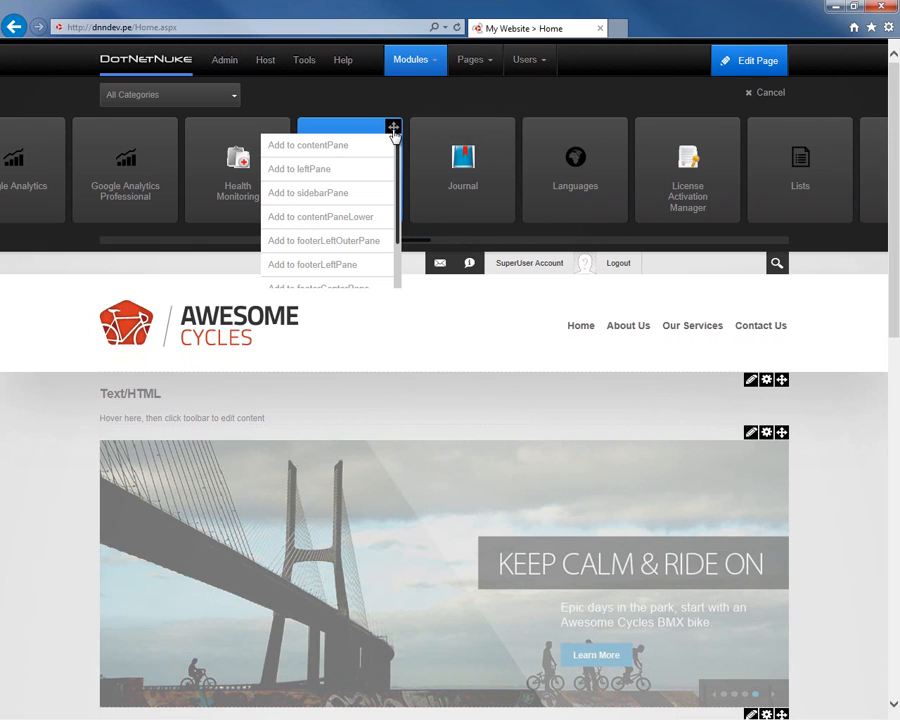
mouse_move(308, 145)
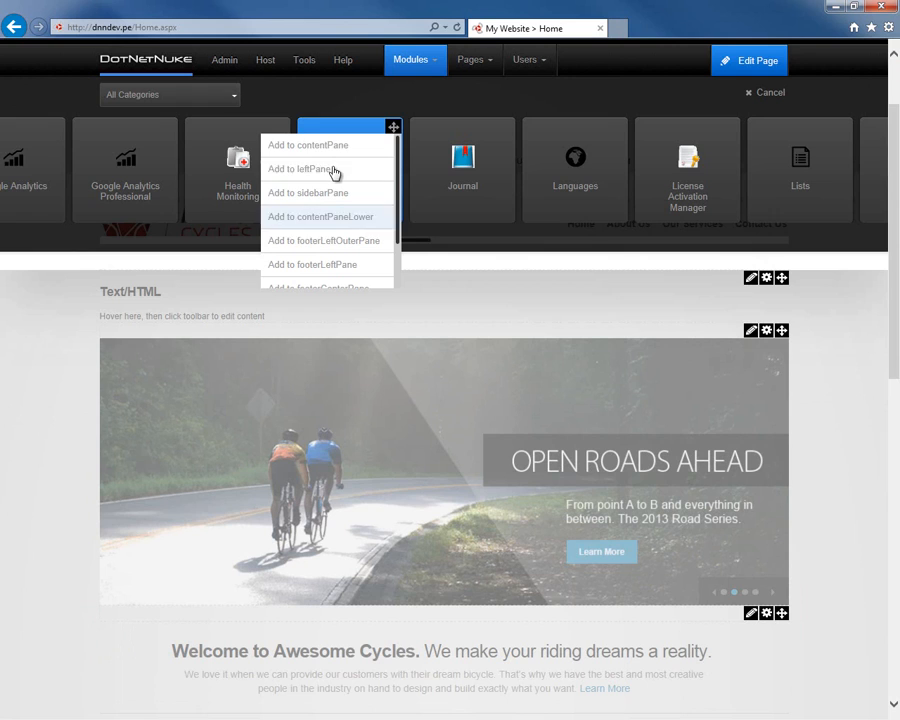
mouse_move(318, 169)
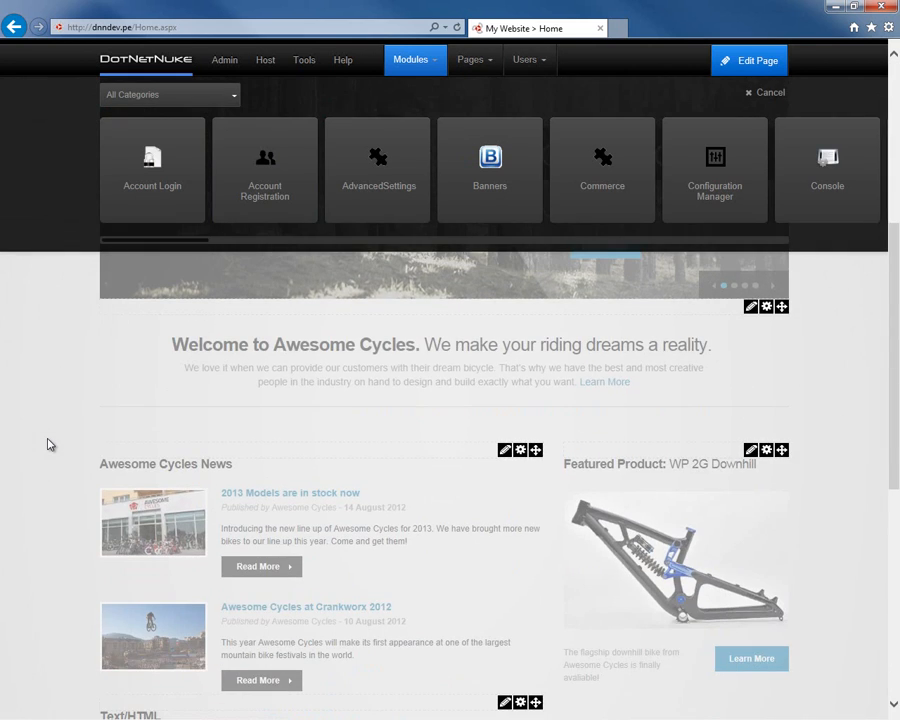
scroll("down", 3)
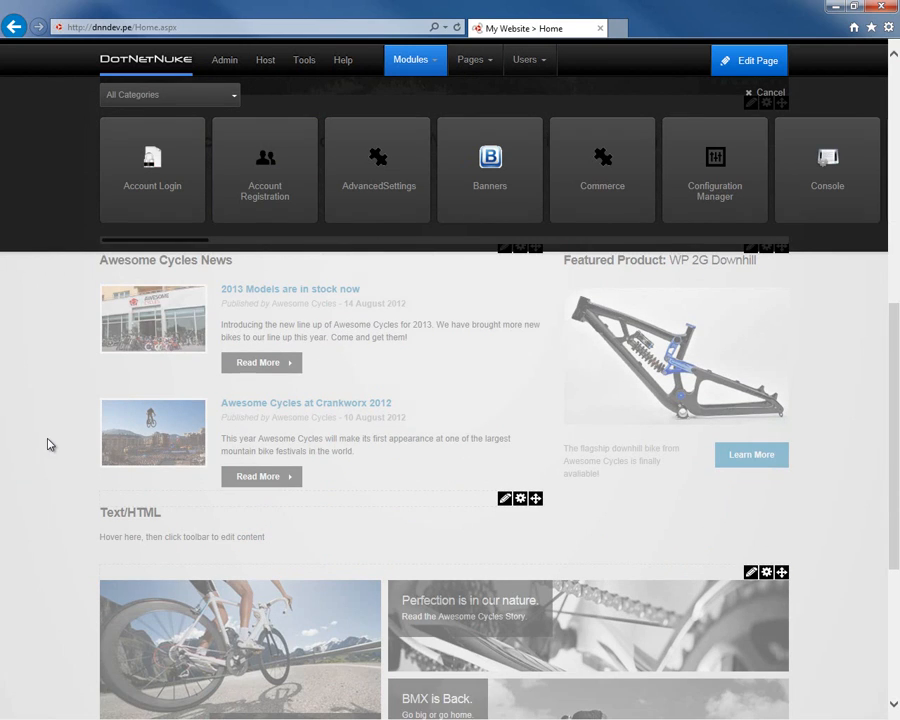
mouse_move(135, 517)
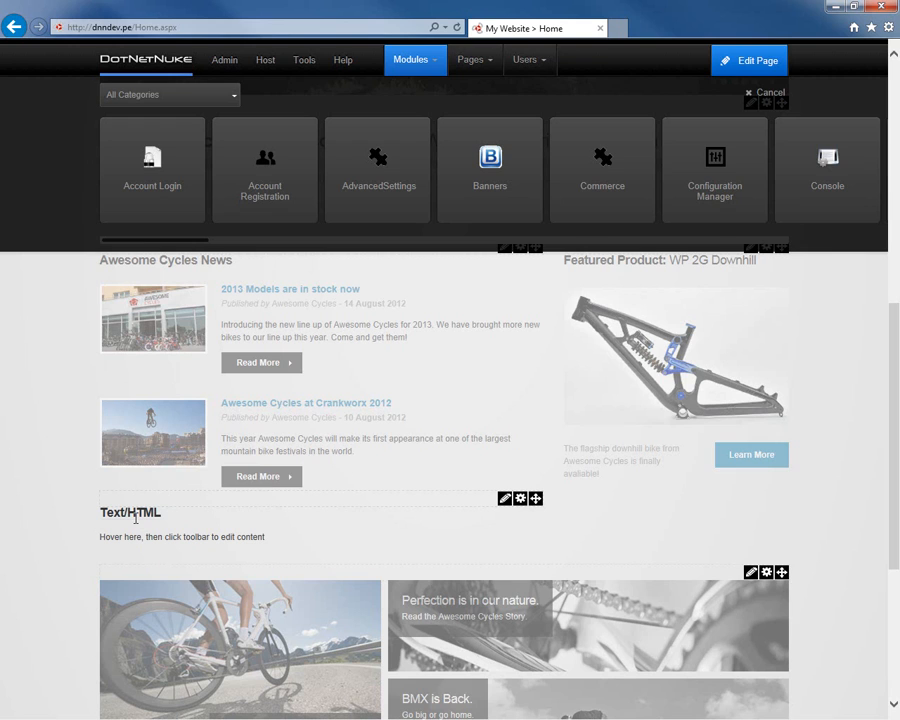
left_click(377, 169)
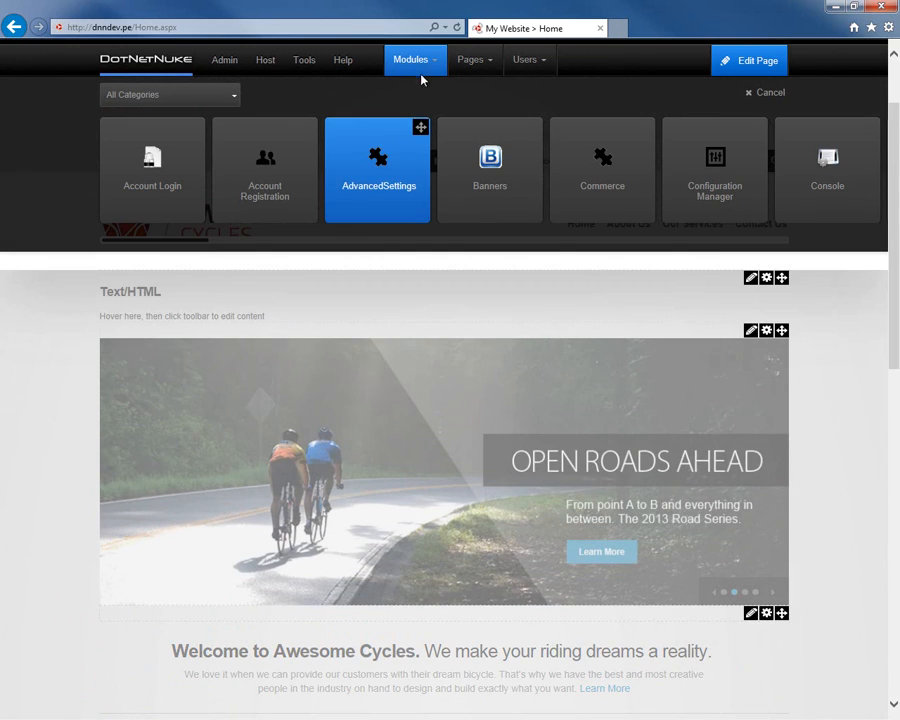
Reopen Add New Module and filter the gallery to the Admin category
left_click(411, 60)
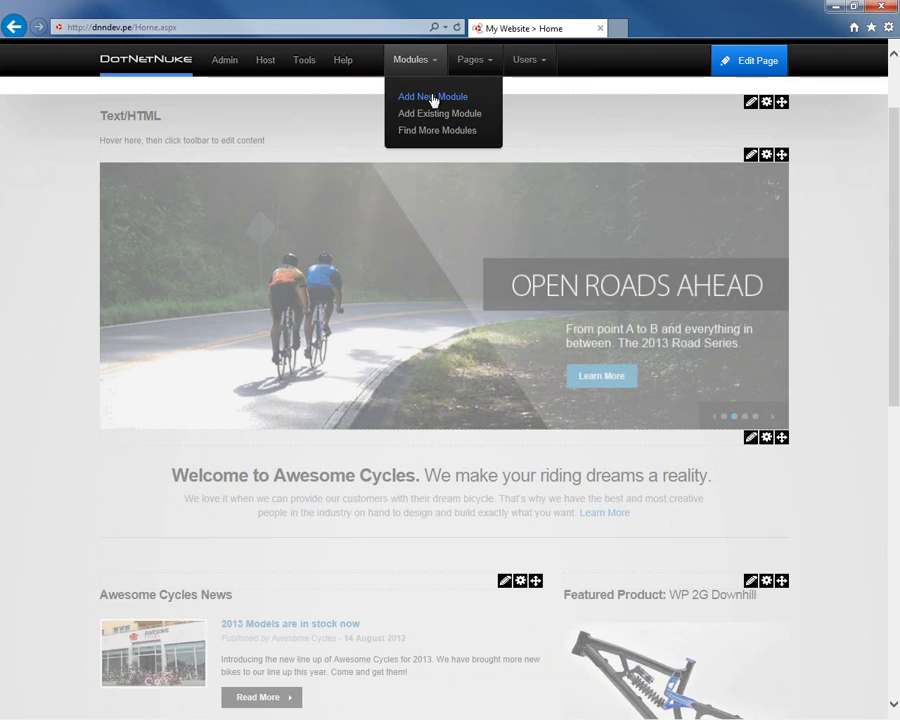
left_click(432, 96)
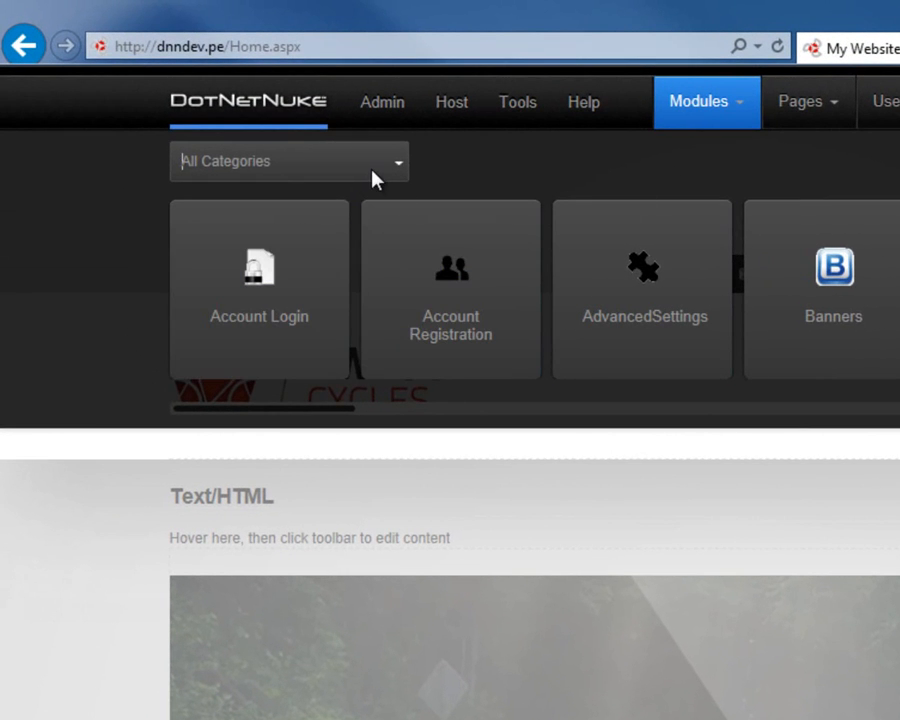
left_click(290, 161)
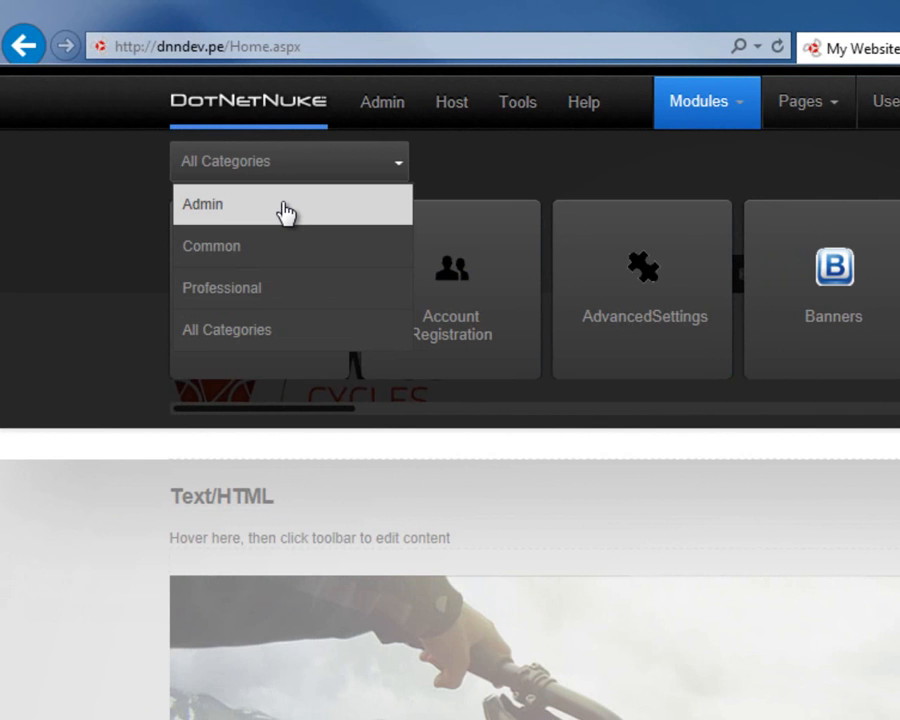
mouse_move(285, 247)
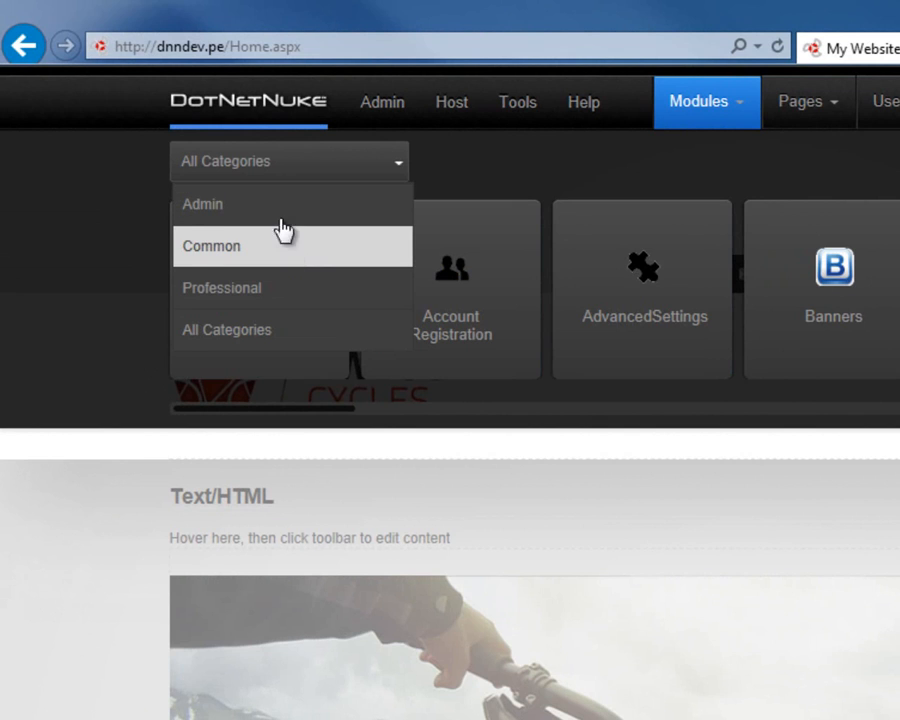
mouse_move(305, 212)
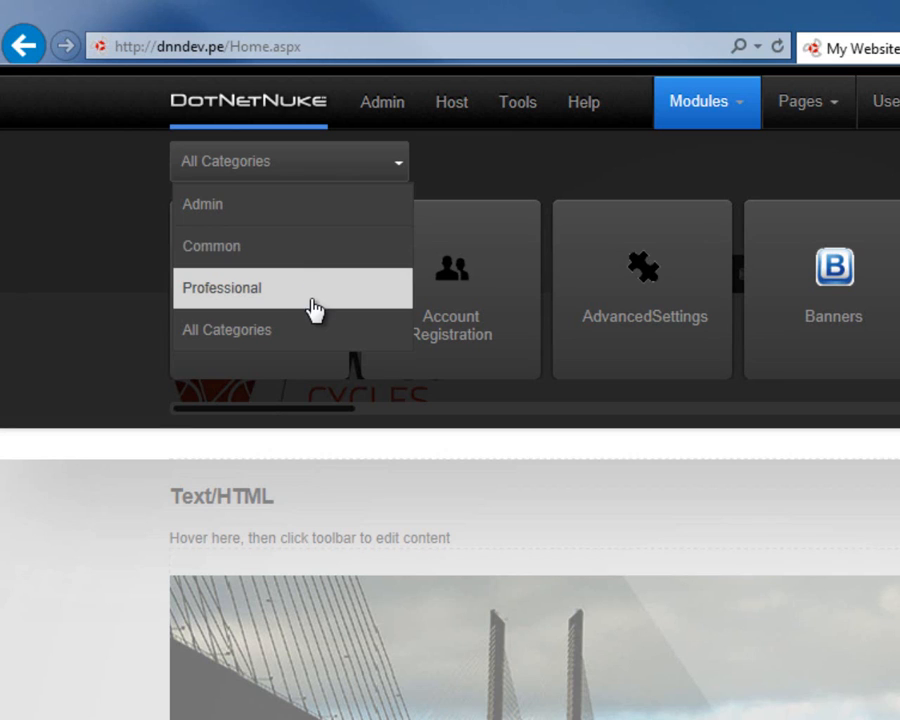
mouse_move(300, 204)
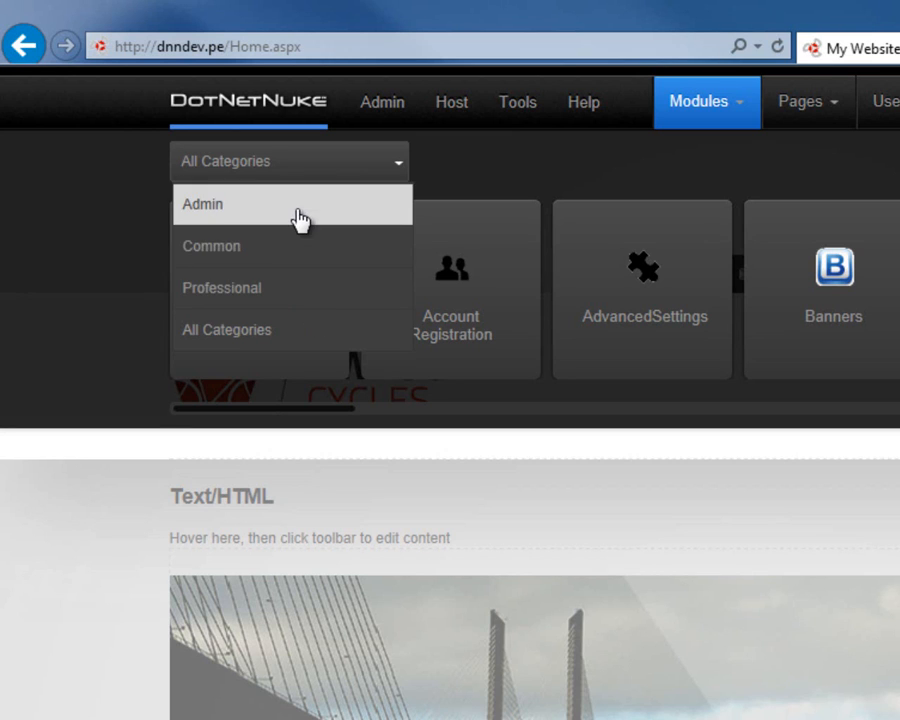
left_click(202, 204)
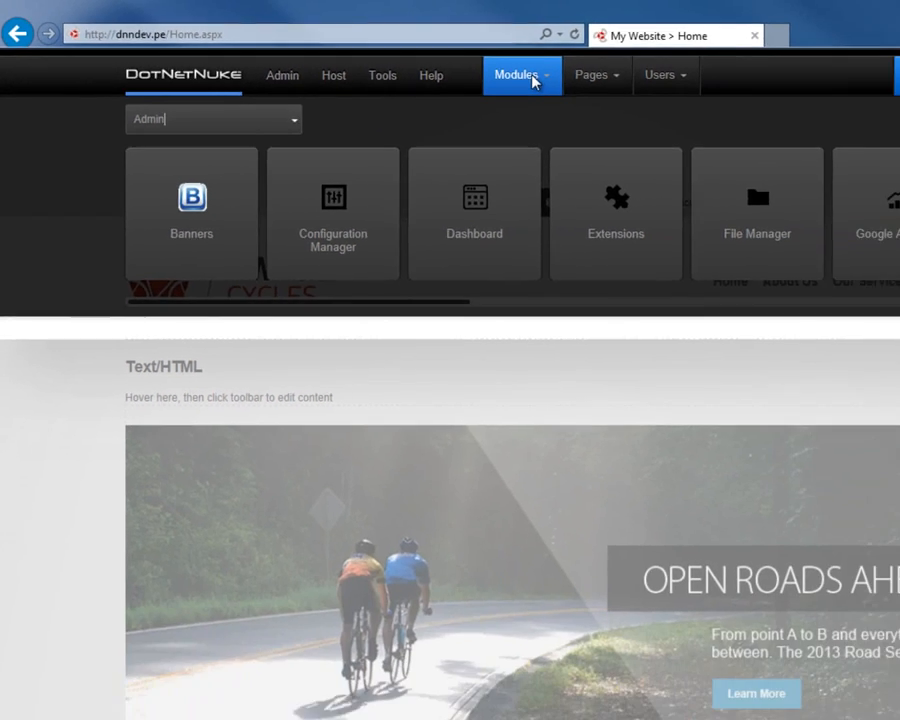
Start Add Existing Module from the About Us page and view the visibility choices
left_click(516, 75)
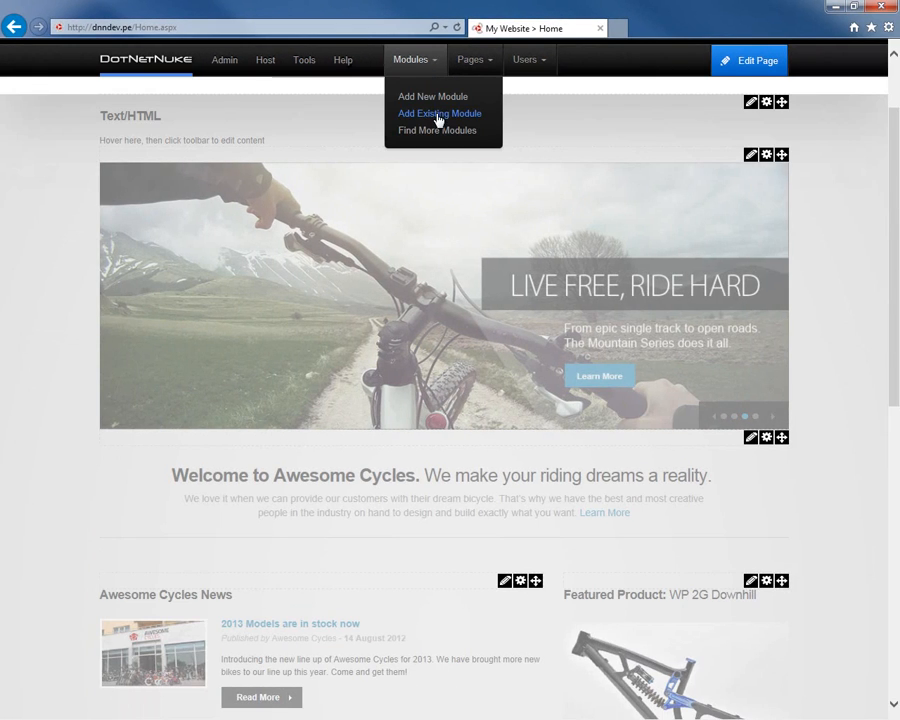
left_click(439, 113)
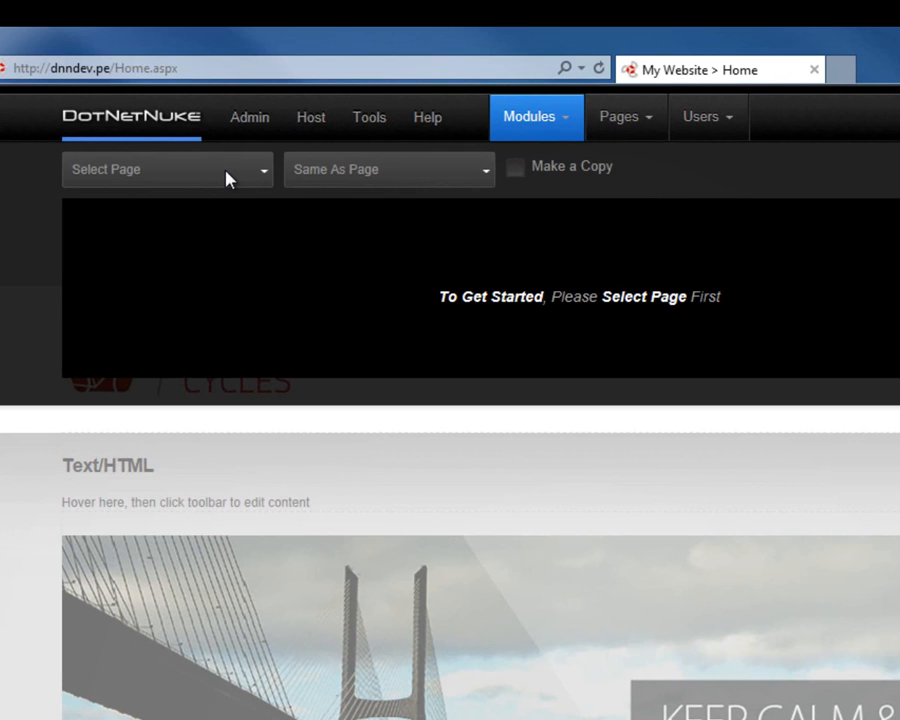
left_click(167, 169)
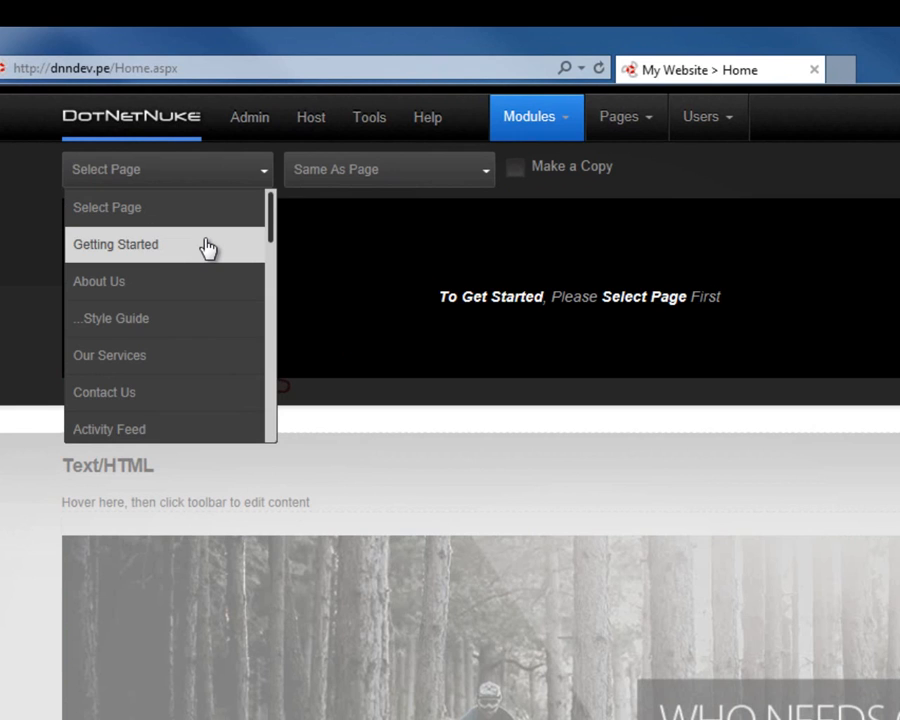
mouse_move(168, 282)
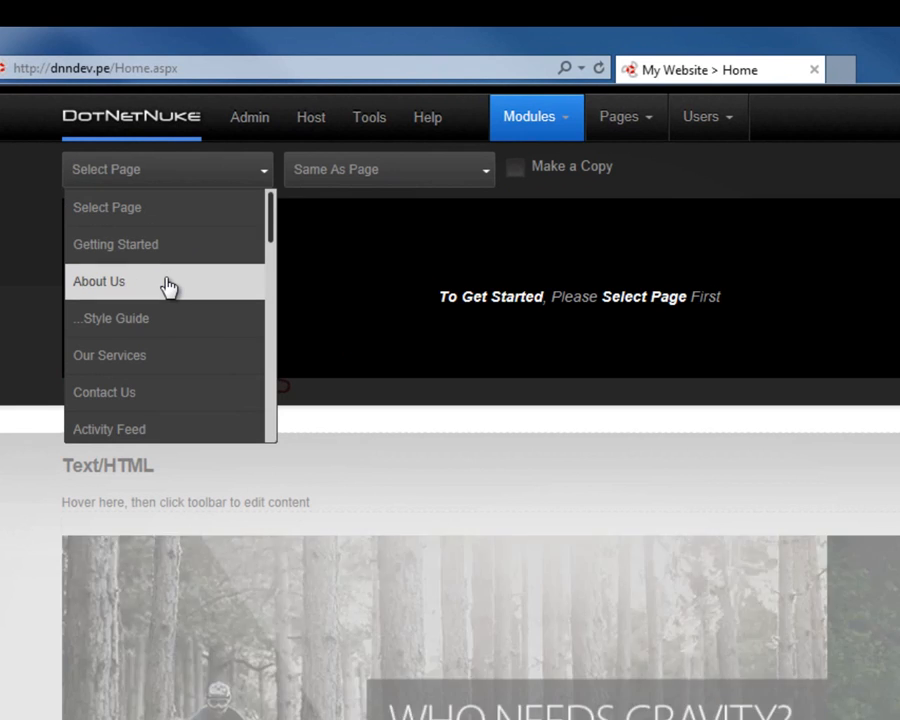
left_click(98, 281)
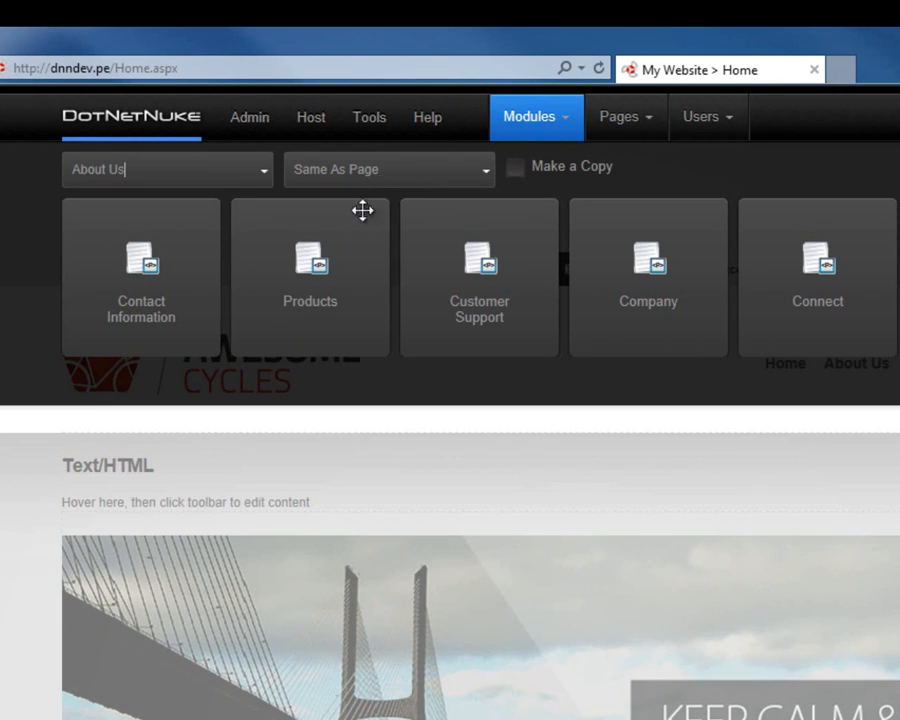
mouse_move(141, 275)
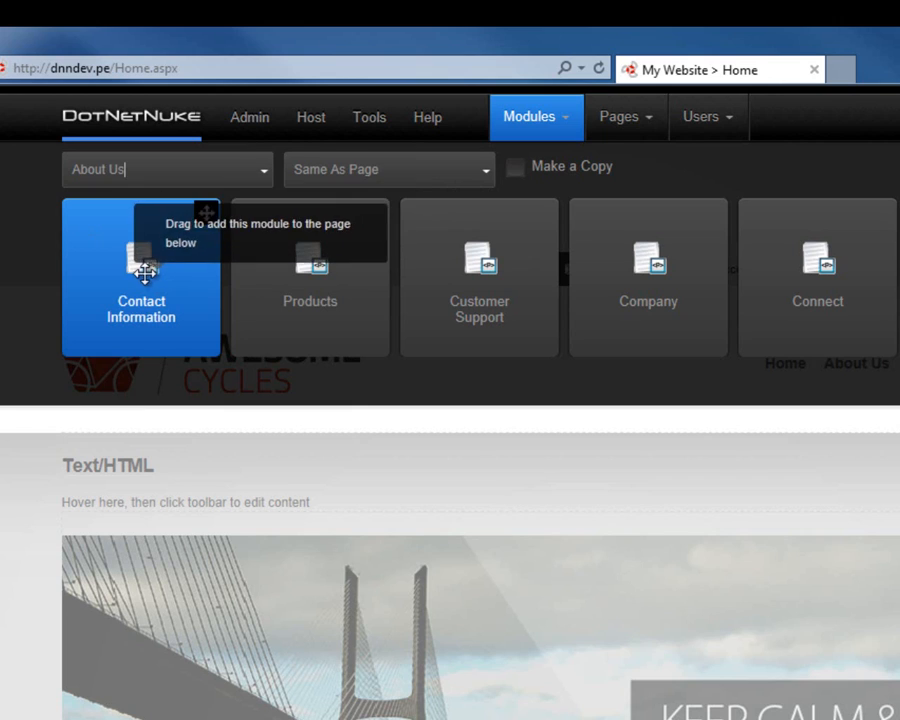
left_click(388, 169)
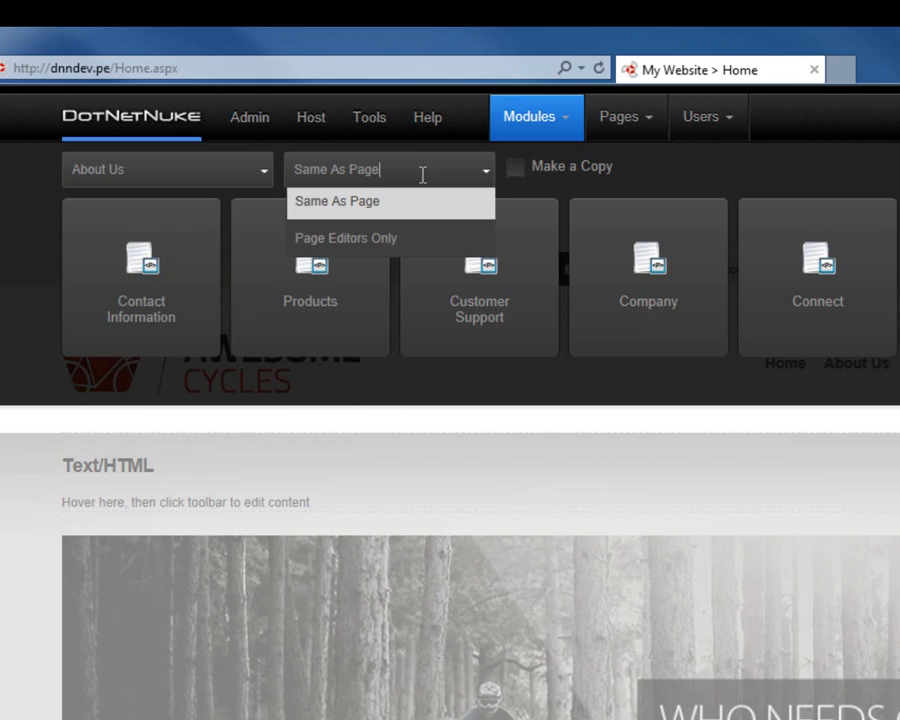
mouse_move(370, 208)
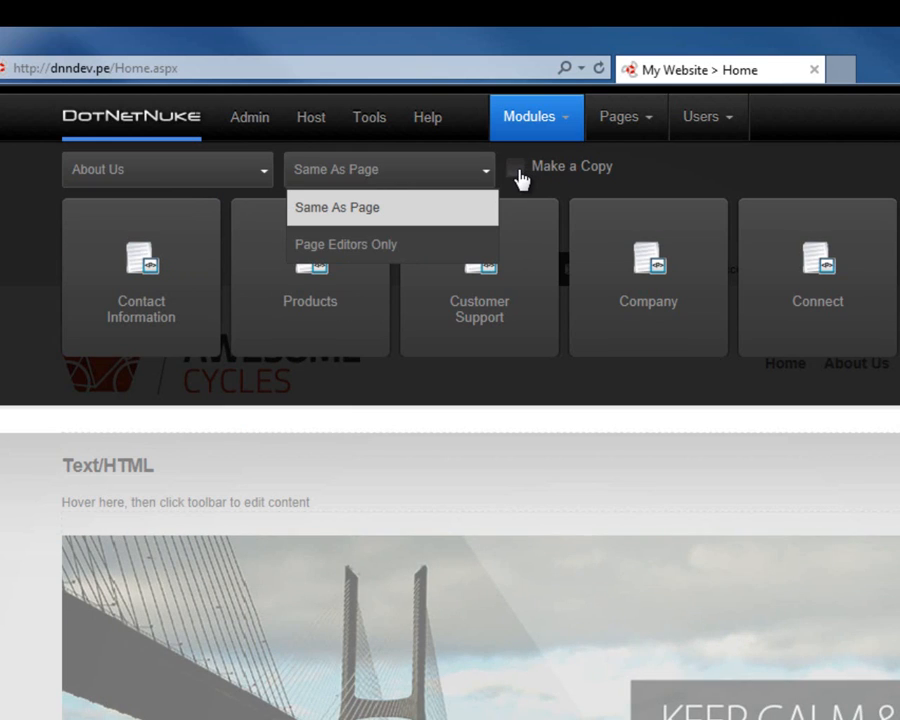
Dismiss the Add Existing Module panel, bringing back the Modules menu
left_click(385, 169)
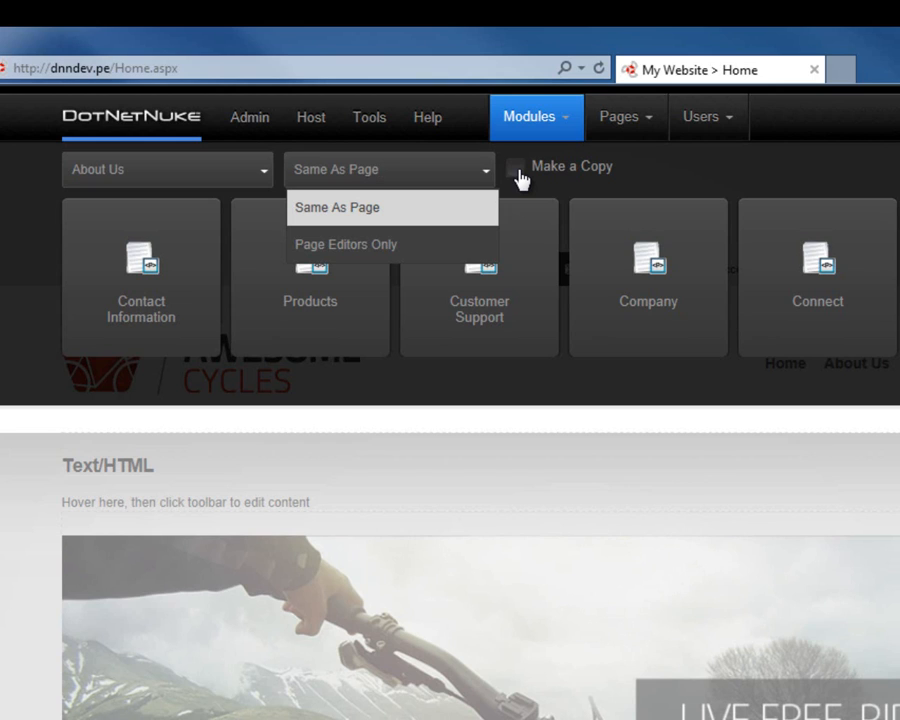
left_click(380, 169)
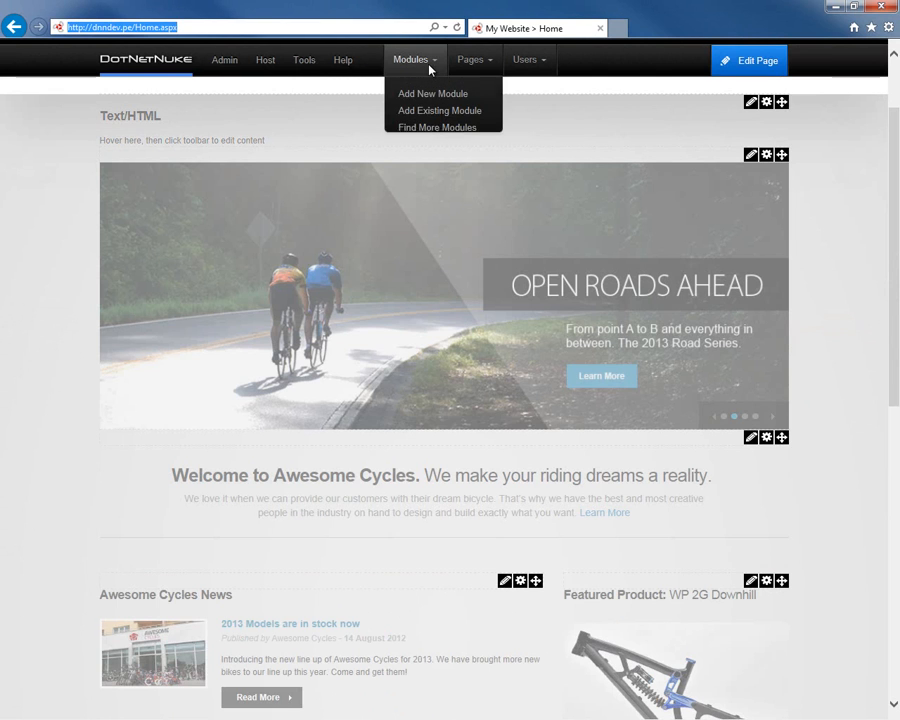
mouse_move(436, 130)
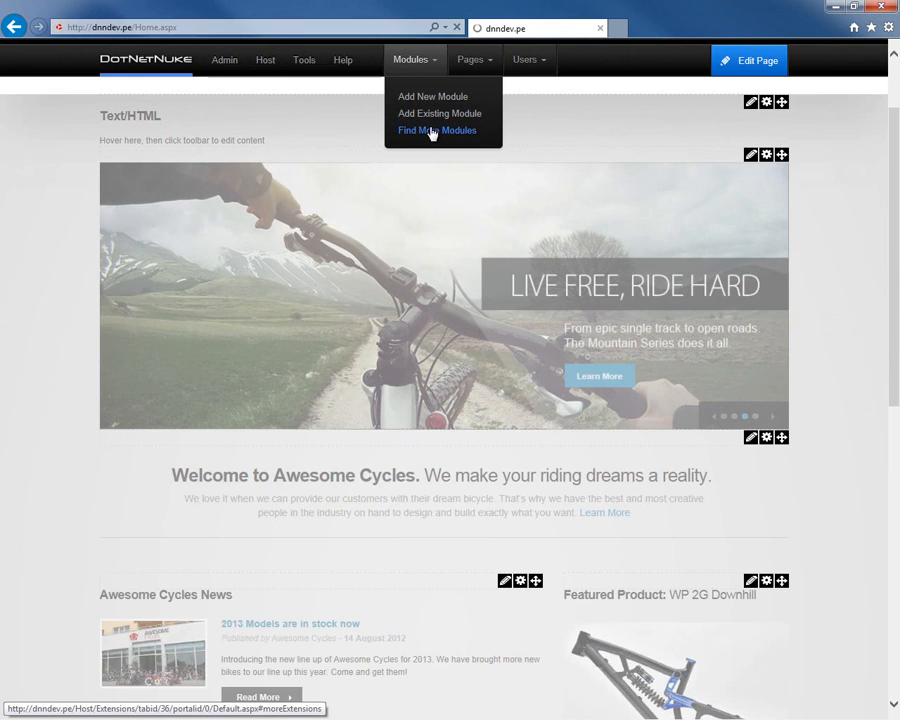
Choose Find More Modules to show the Host Extensions marketplace, e.g. Ultra Video Gallery
left_click(436, 130)
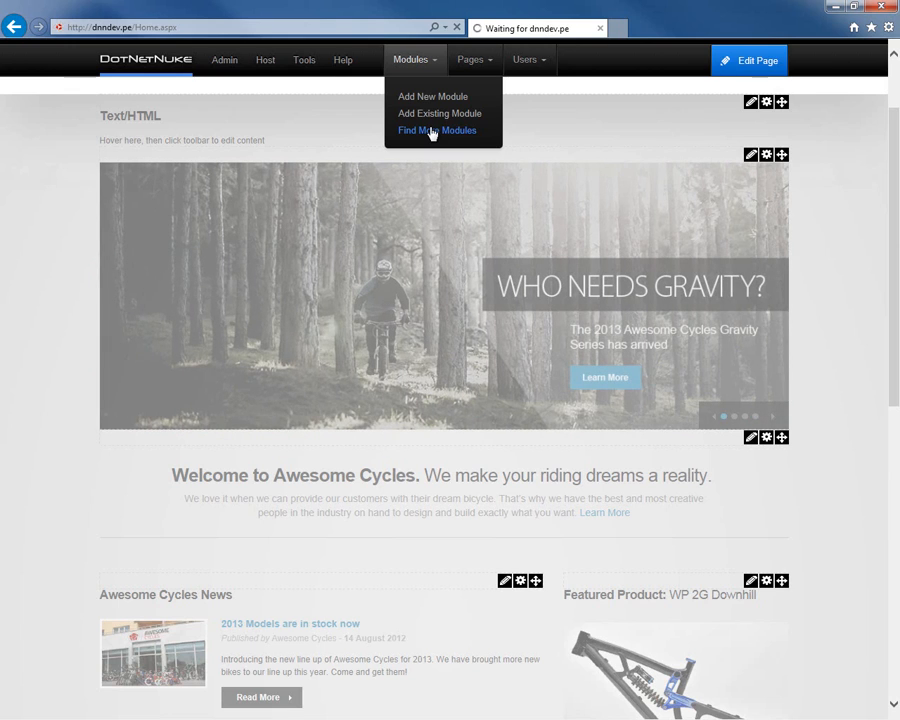
left_click(436, 130)
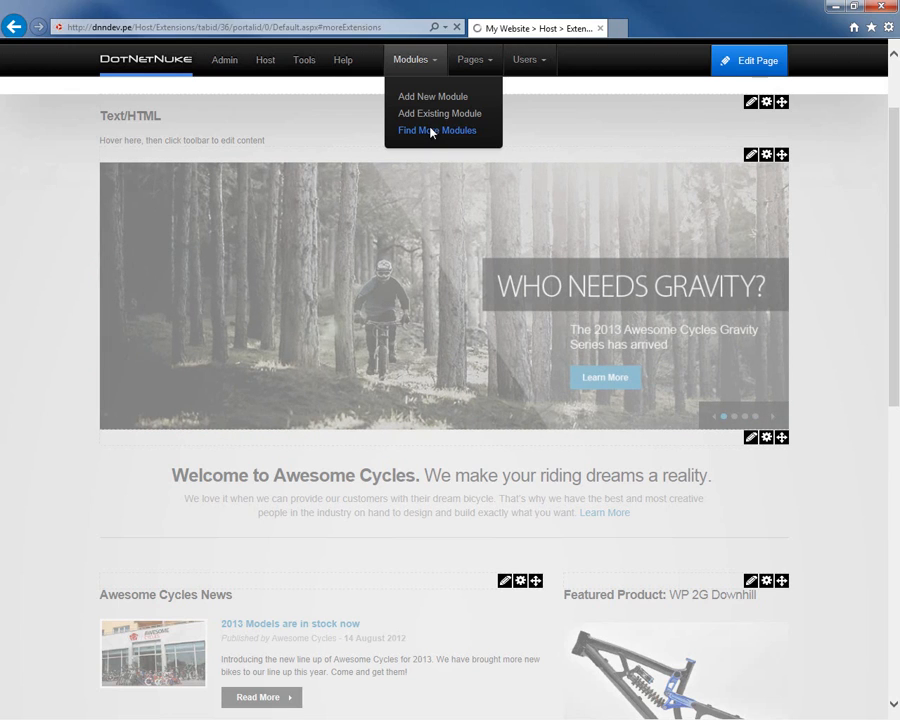
left_click(436, 130)
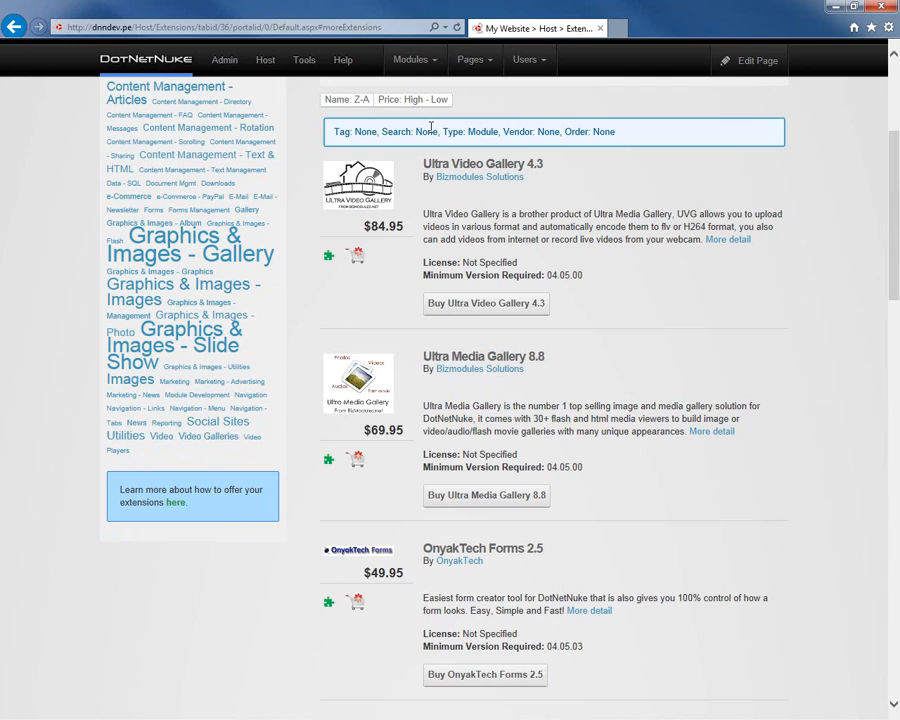